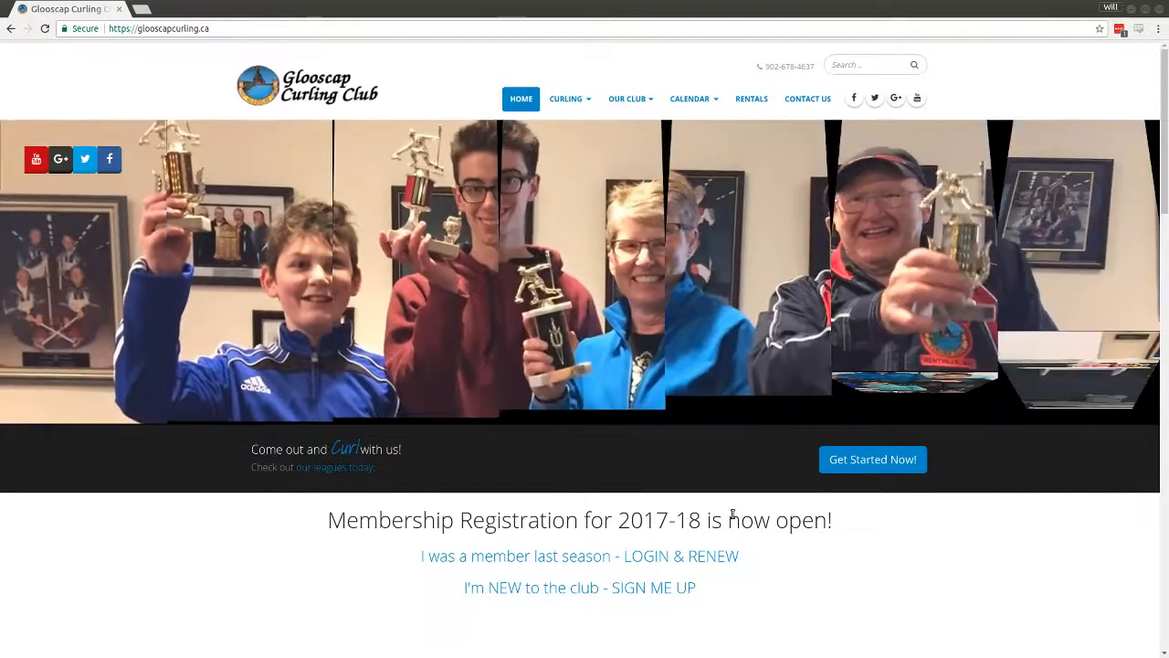
Log in from the homepage Member Login box using the saved credentials.
scroll(down, 3)
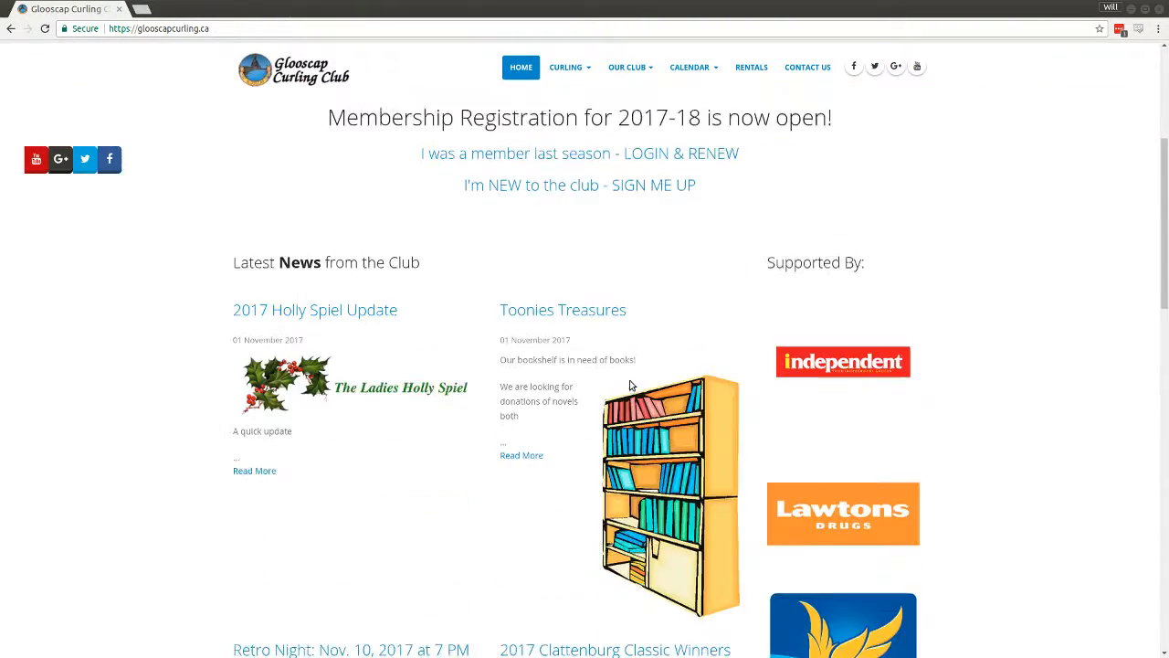
scroll(down, 3)
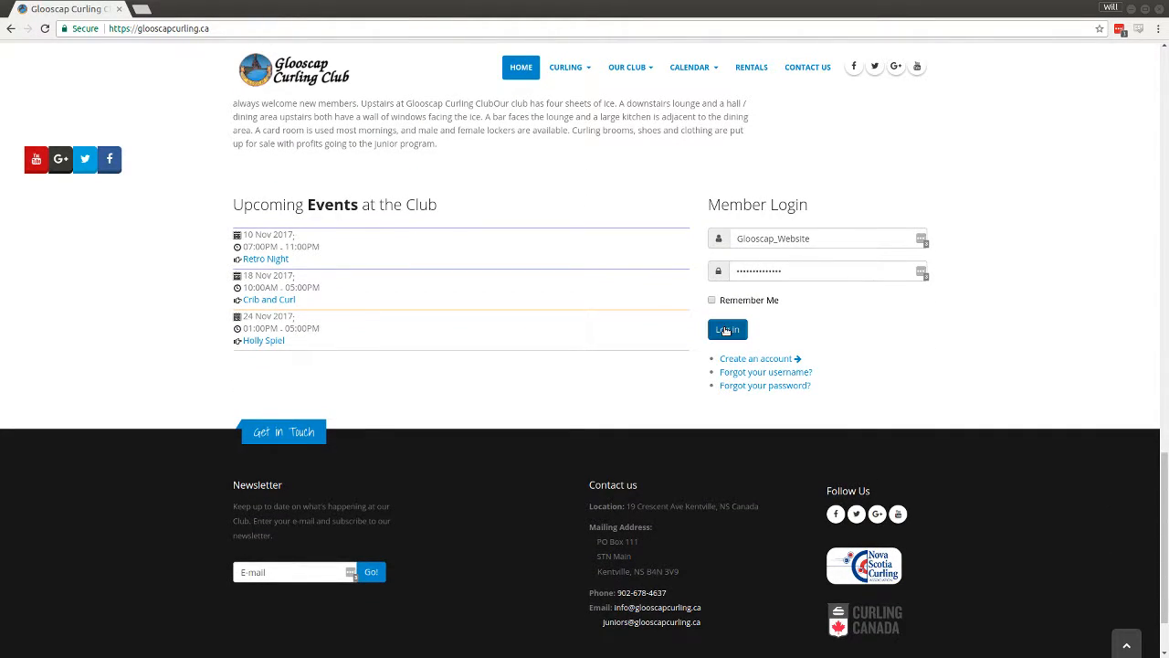
click(728, 329)
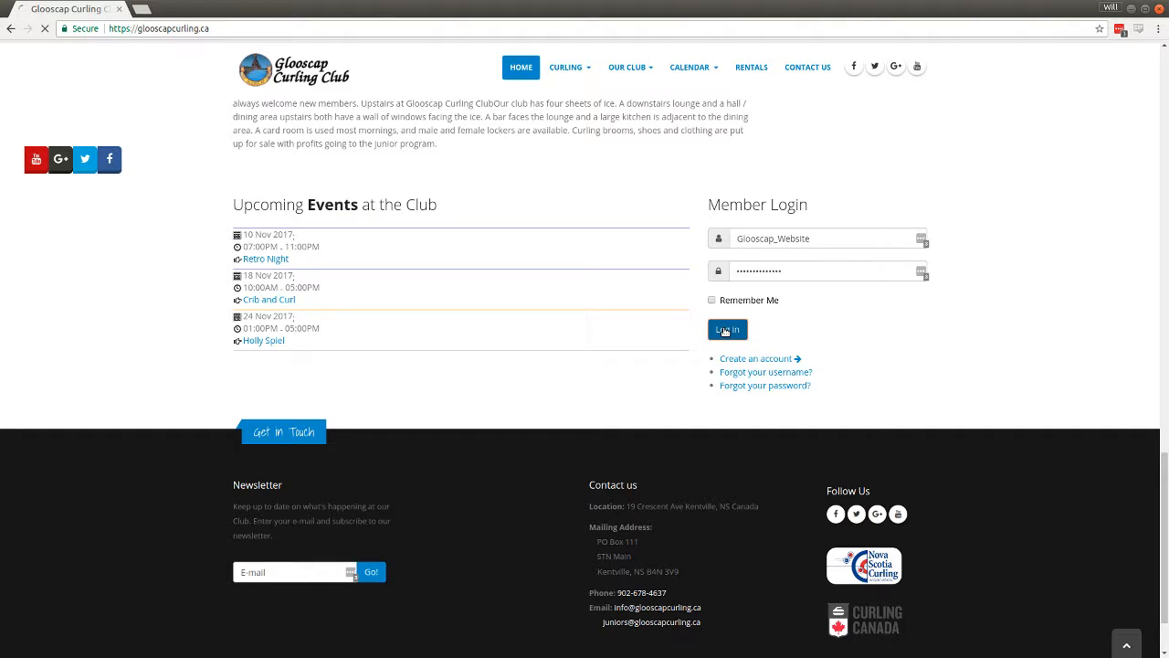
Dismiss the LastPass prompt with Not Now and restore the browser window on Member's Home.
click(727, 329)
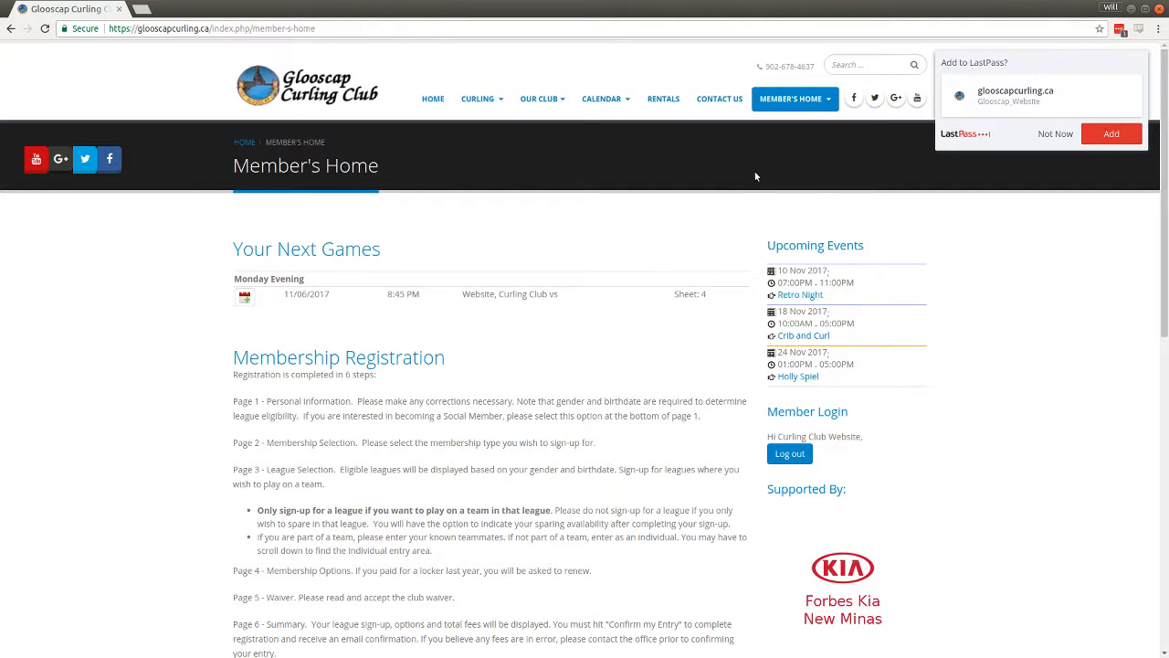
mouse_move(826, 122)
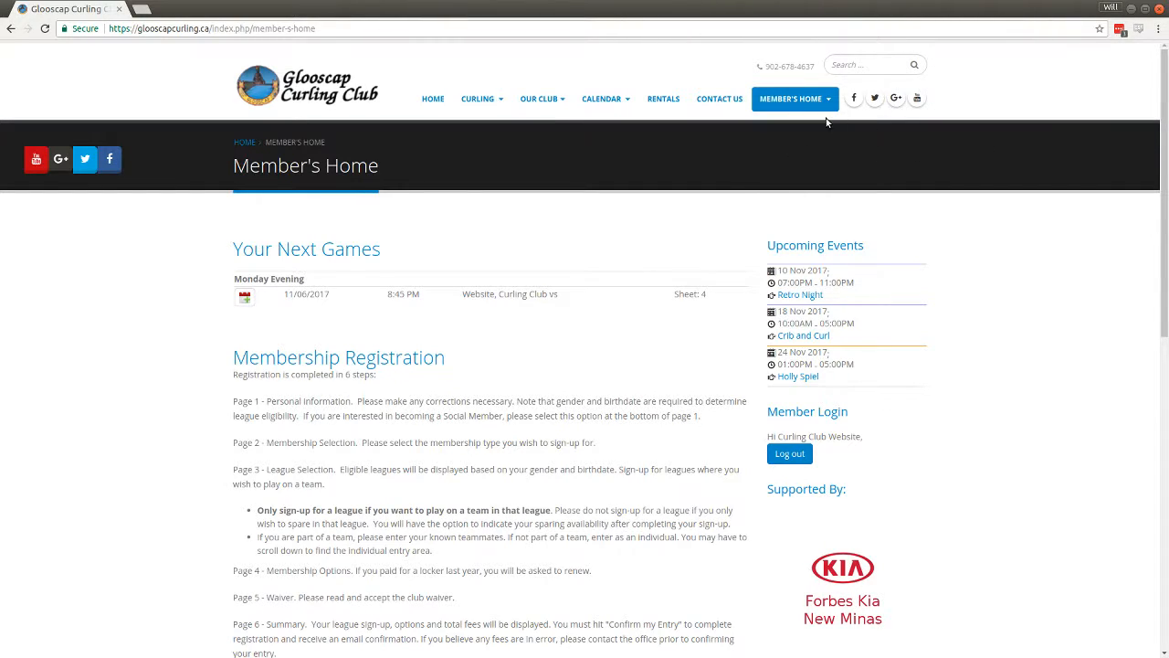
click(791, 99)
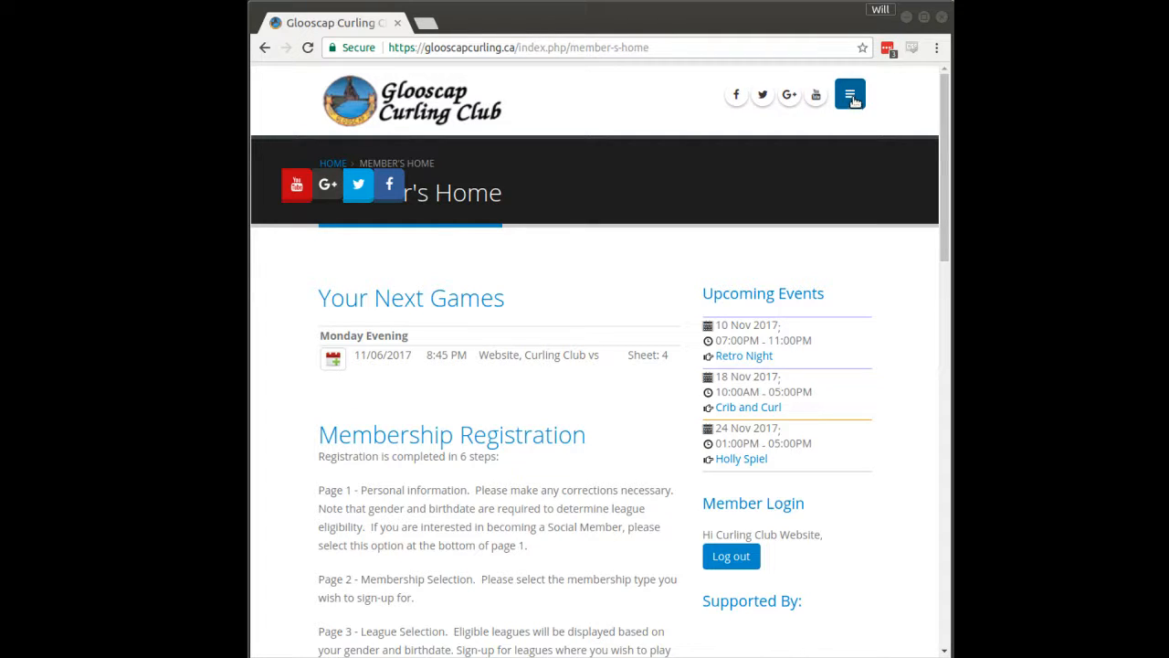
click(847, 95)
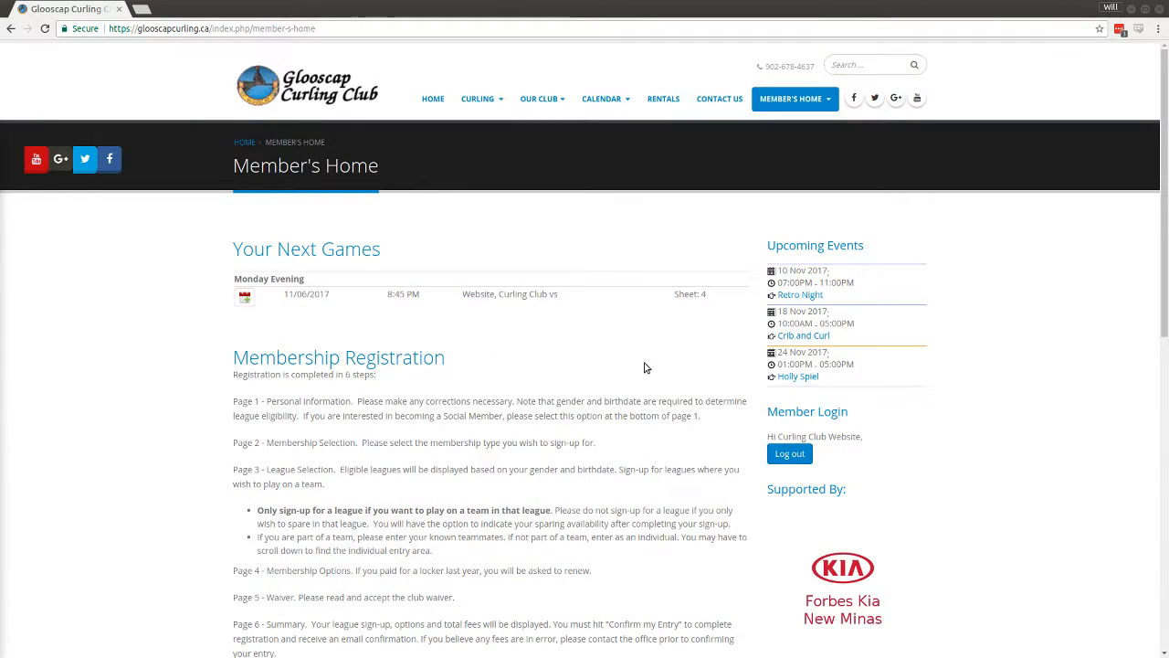
Go to My Subbing Availability from the Member's Home menu.
click(792, 99)
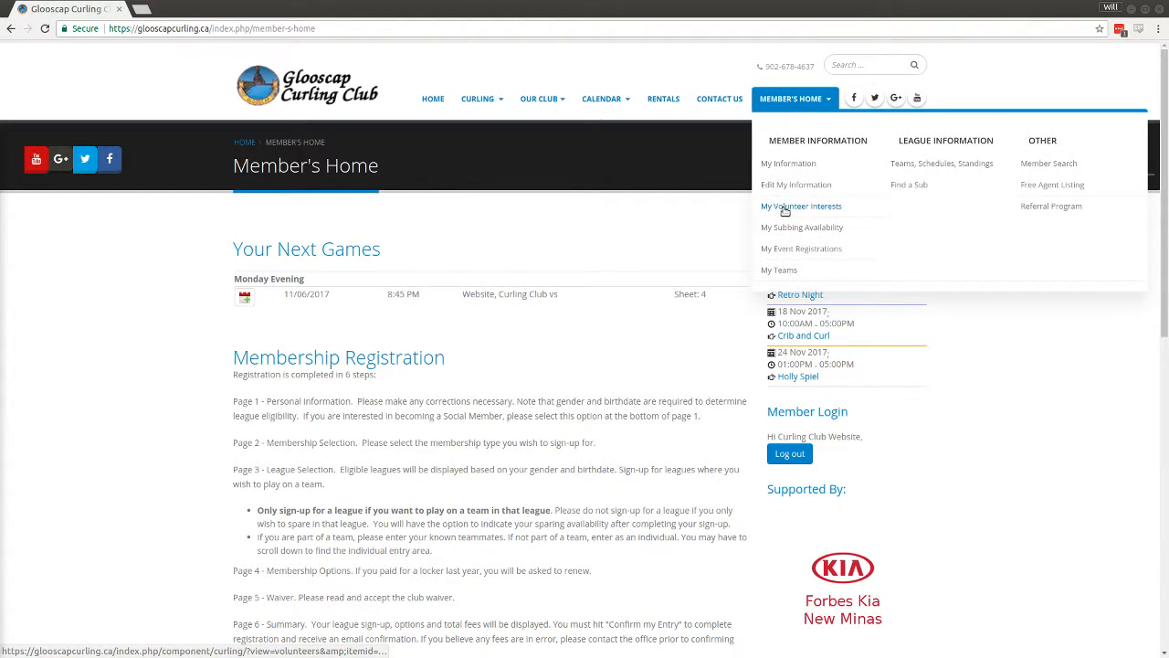
mouse_move(767, 212)
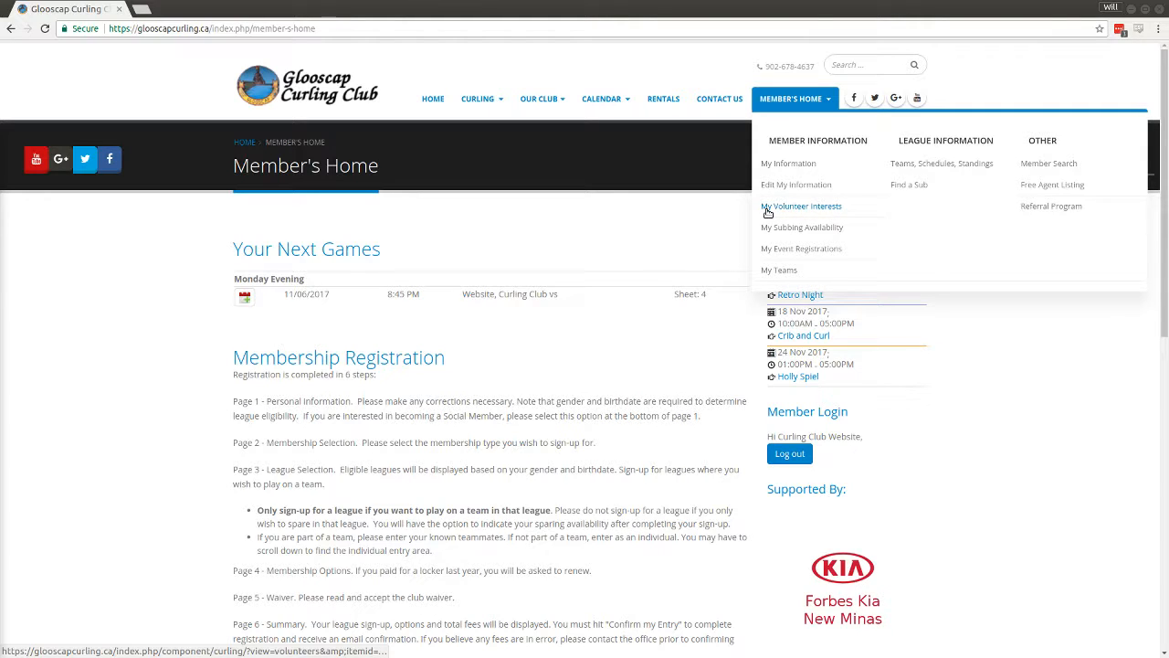
mouse_move(802, 227)
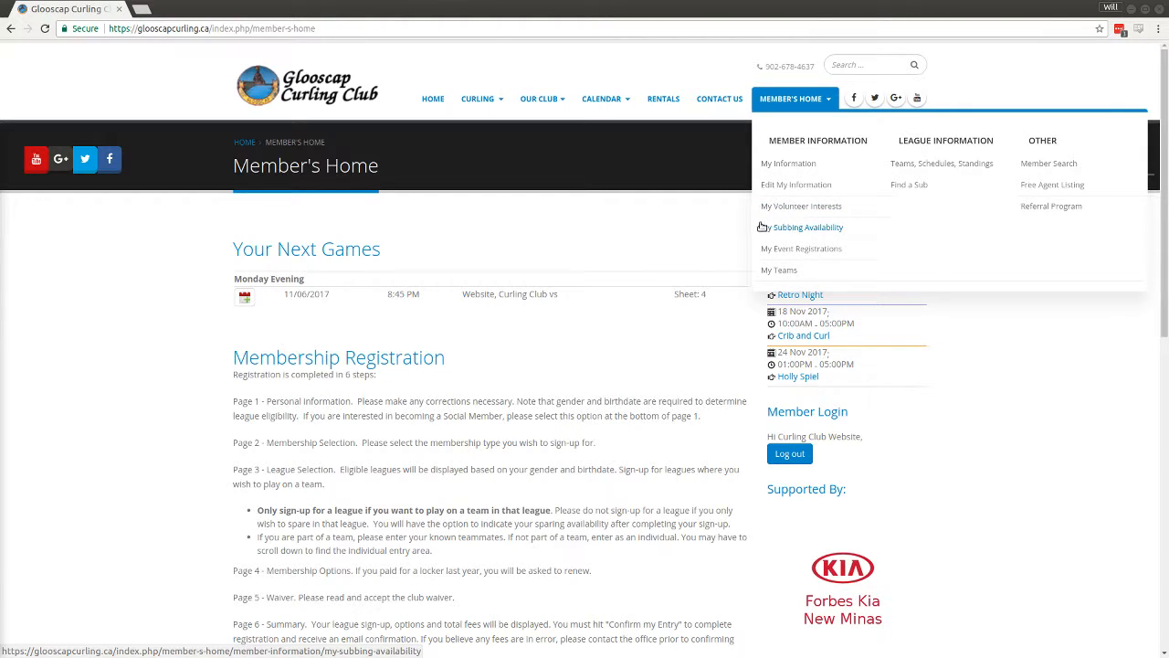
mouse_move(788, 226)
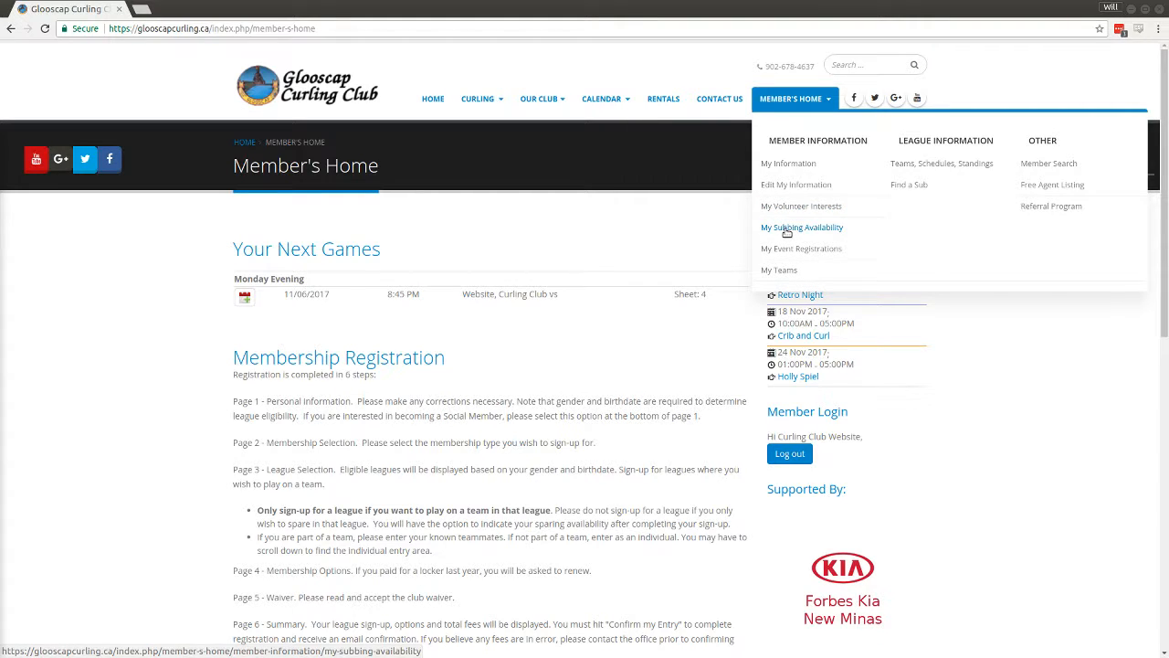
click(802, 226)
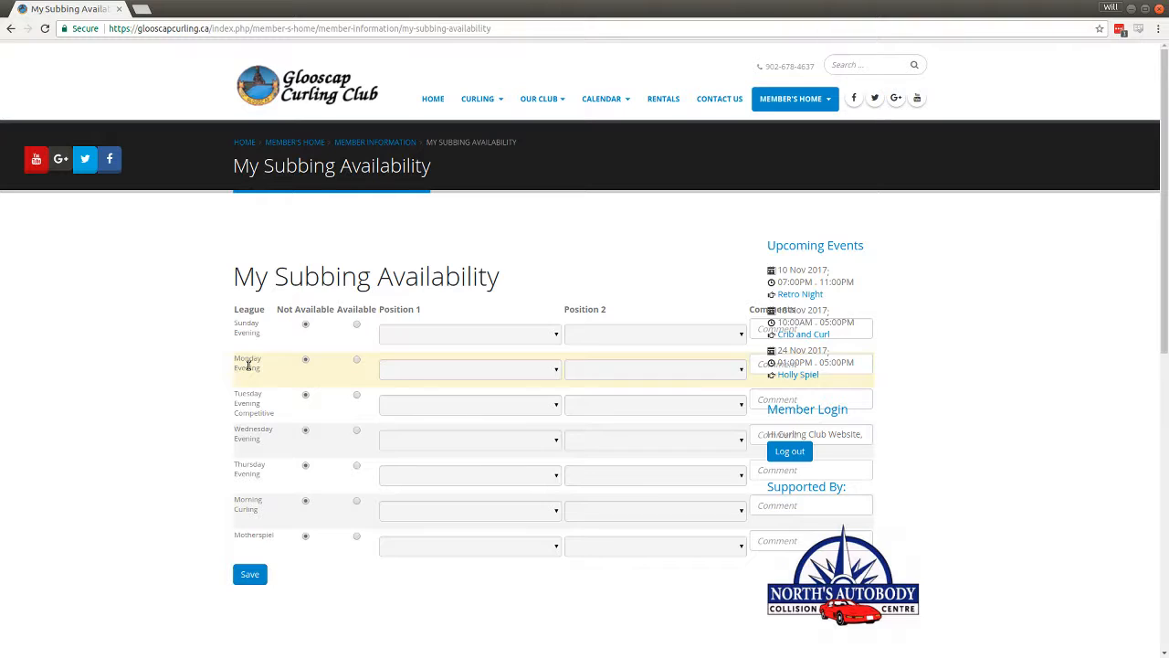
mouse_move(343, 365)
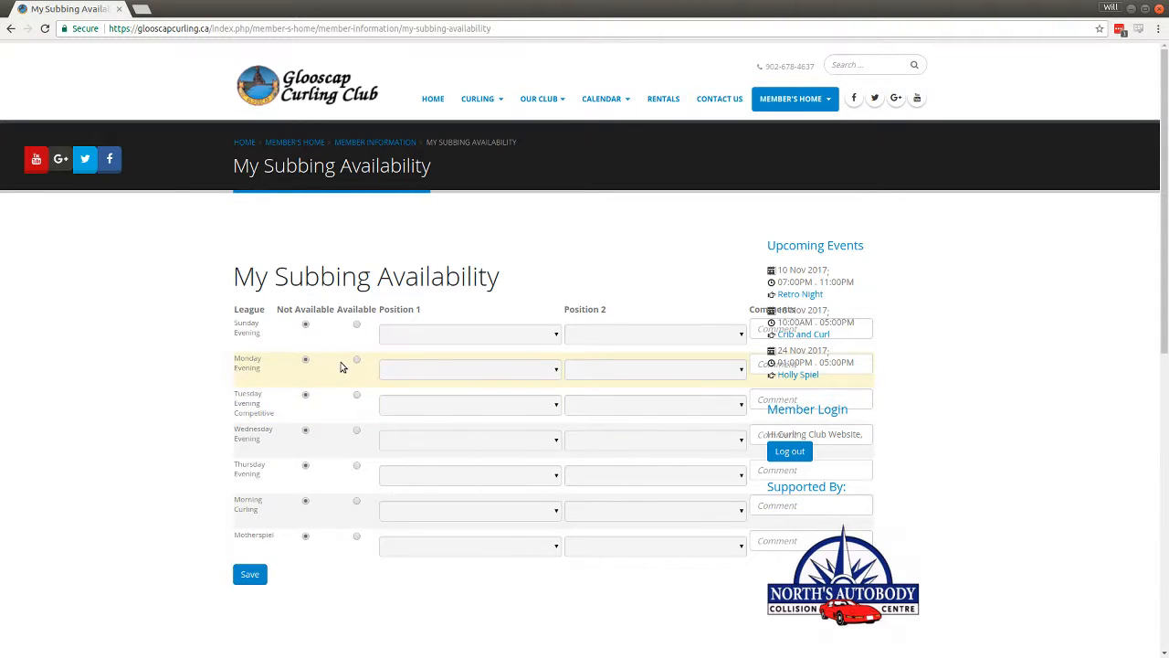
Mark Monday Evening and Tuesday Evening Competitive Available, Position 1 Any, add comment 'For c', and save.
click(356, 359)
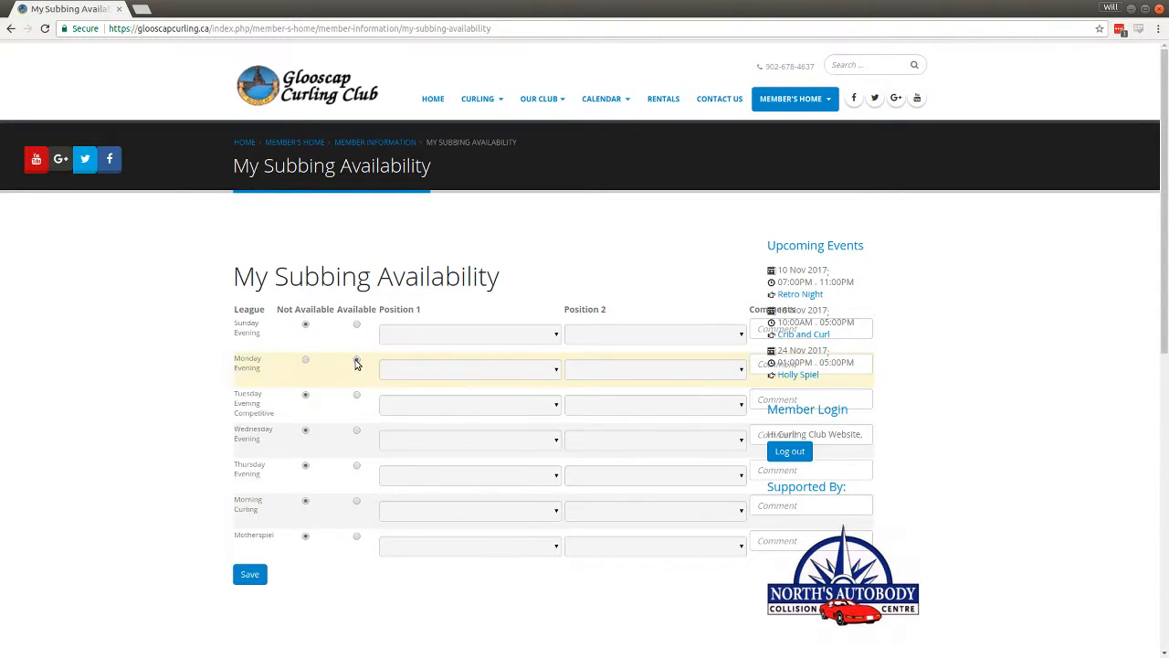
click(356, 358)
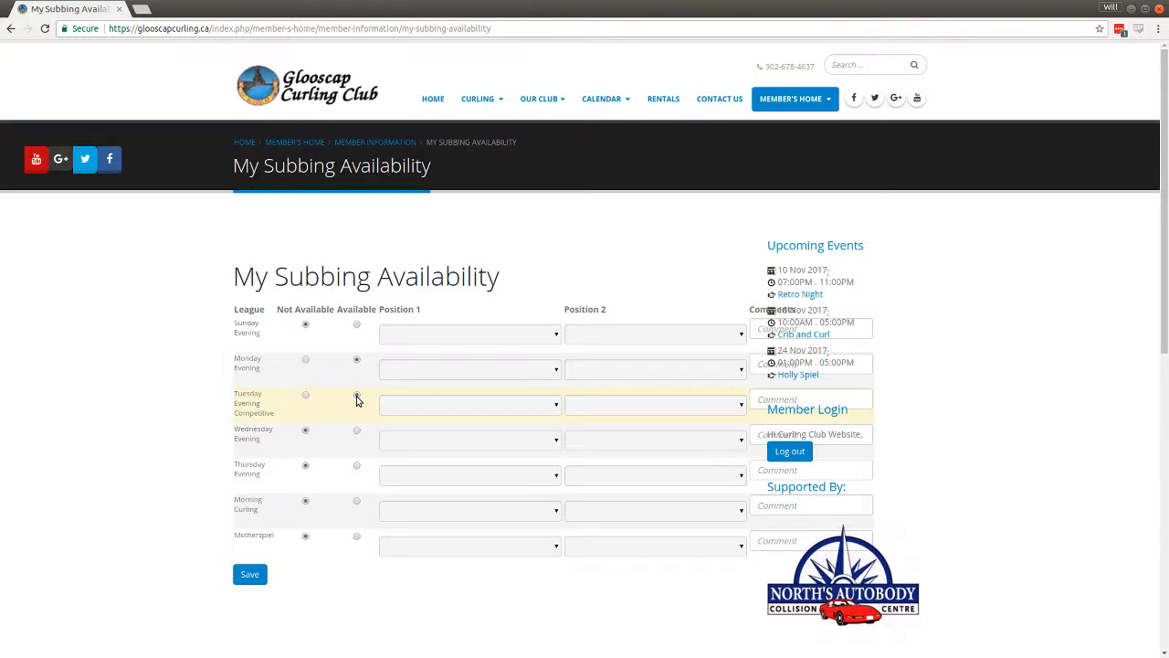
click(468, 369)
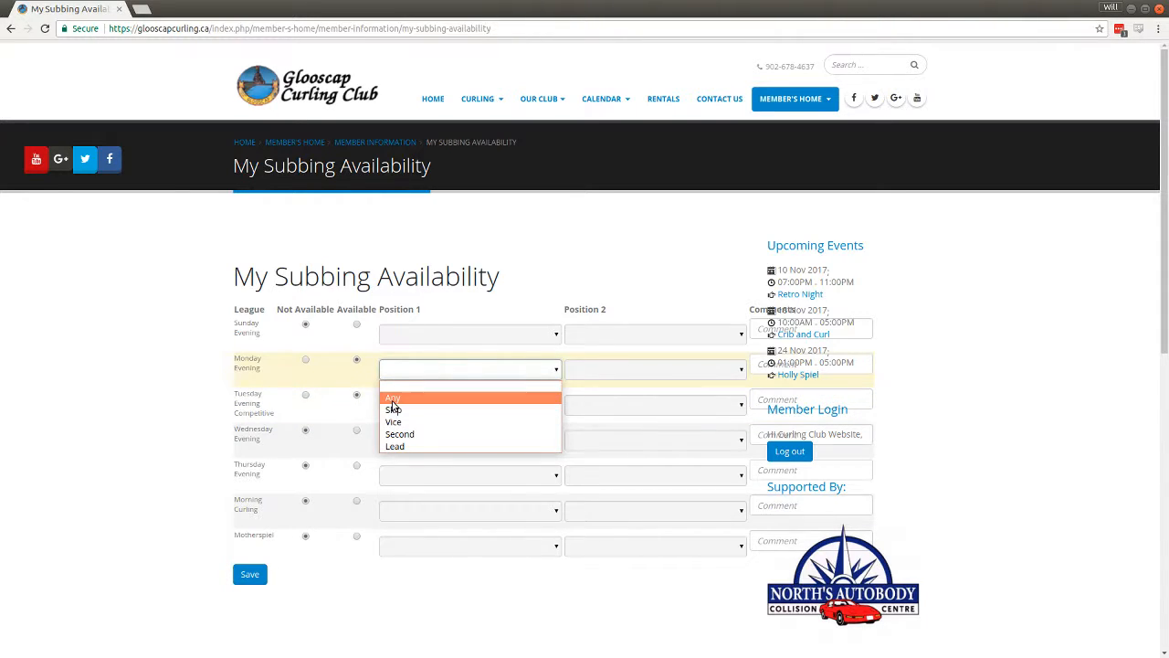
click(392, 398)
text(For any comments)
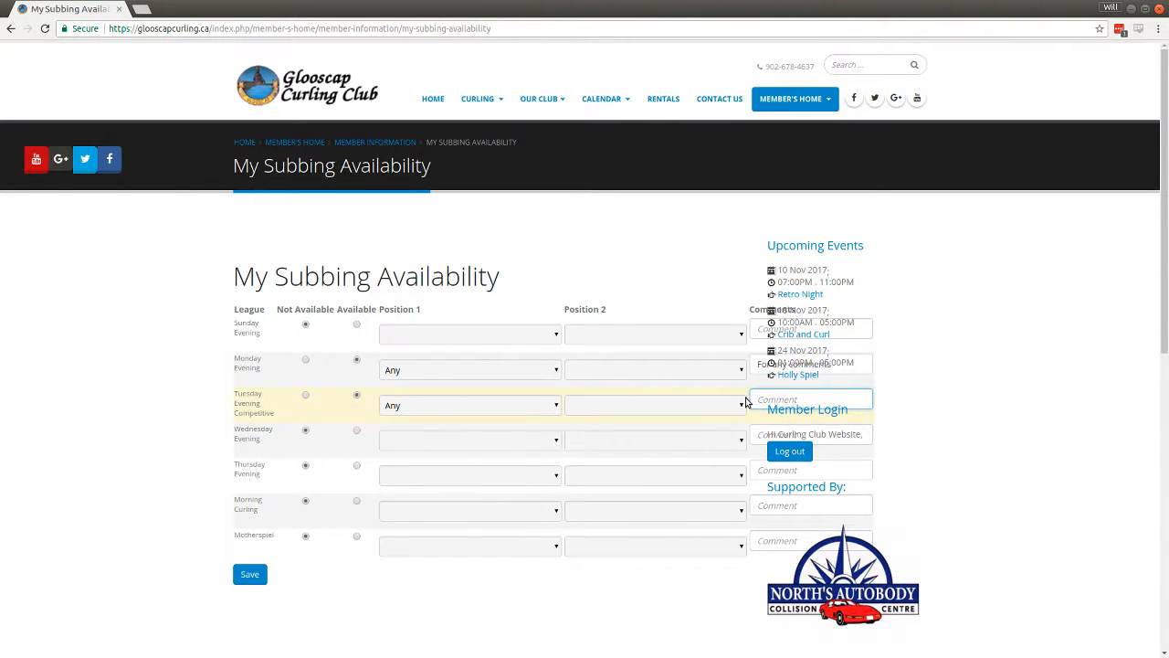
text(For comments)
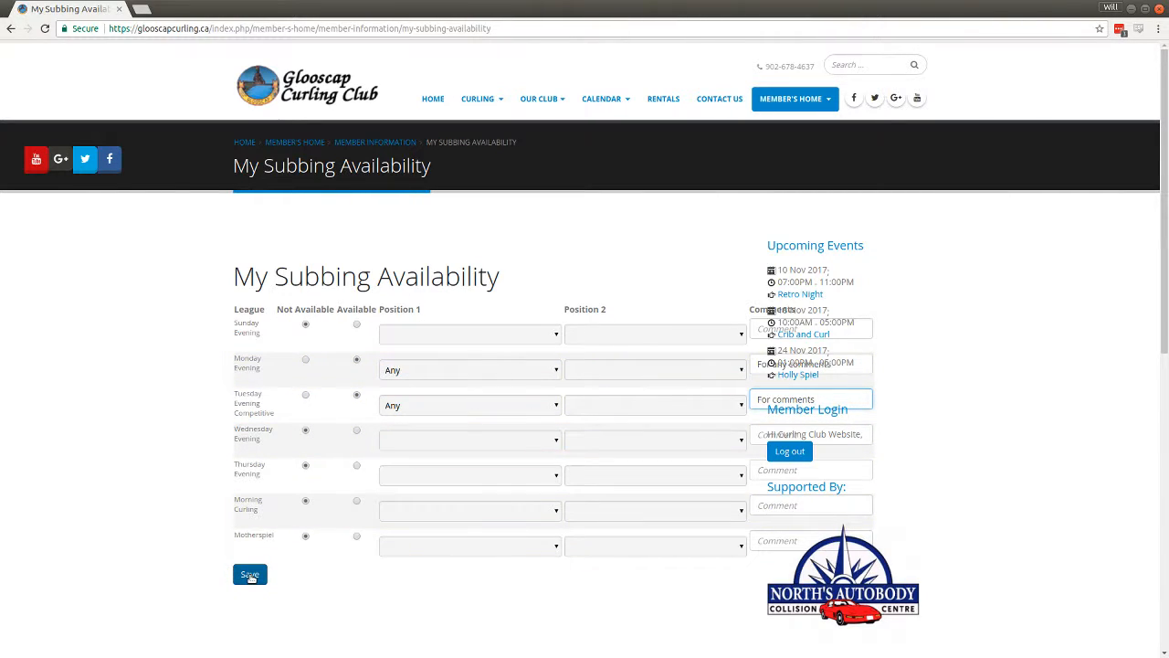
click(249, 574)
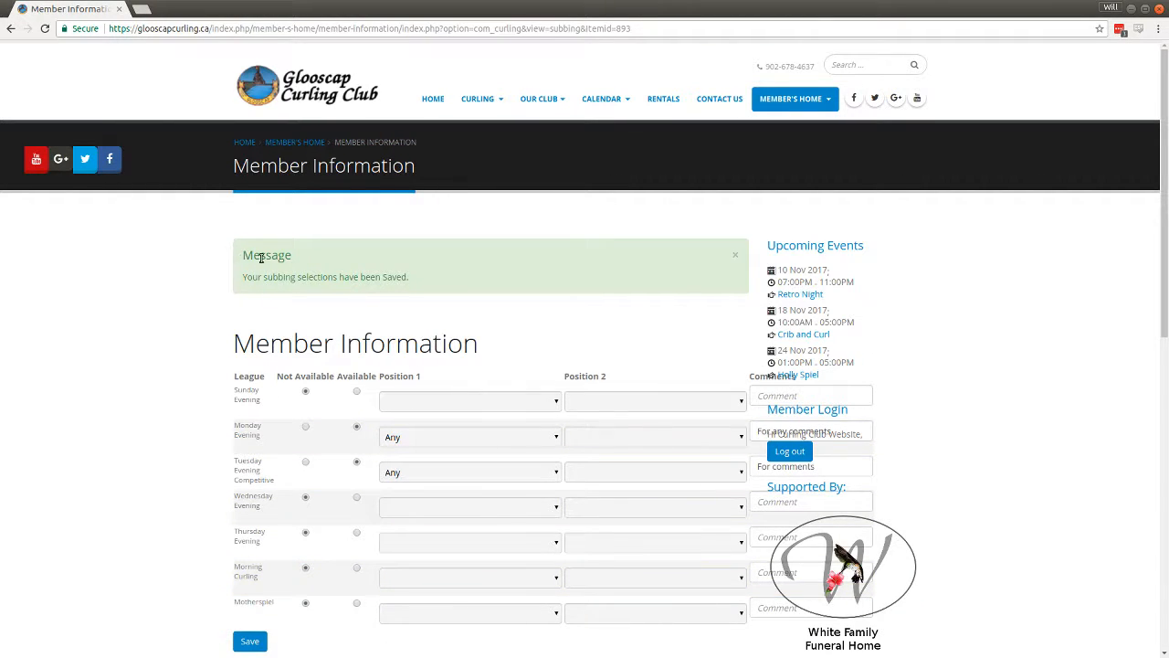
Set Tuesday Evening Competitive back to Not Available, save, and return to Member's Home.
drag(241, 254, 409, 284)
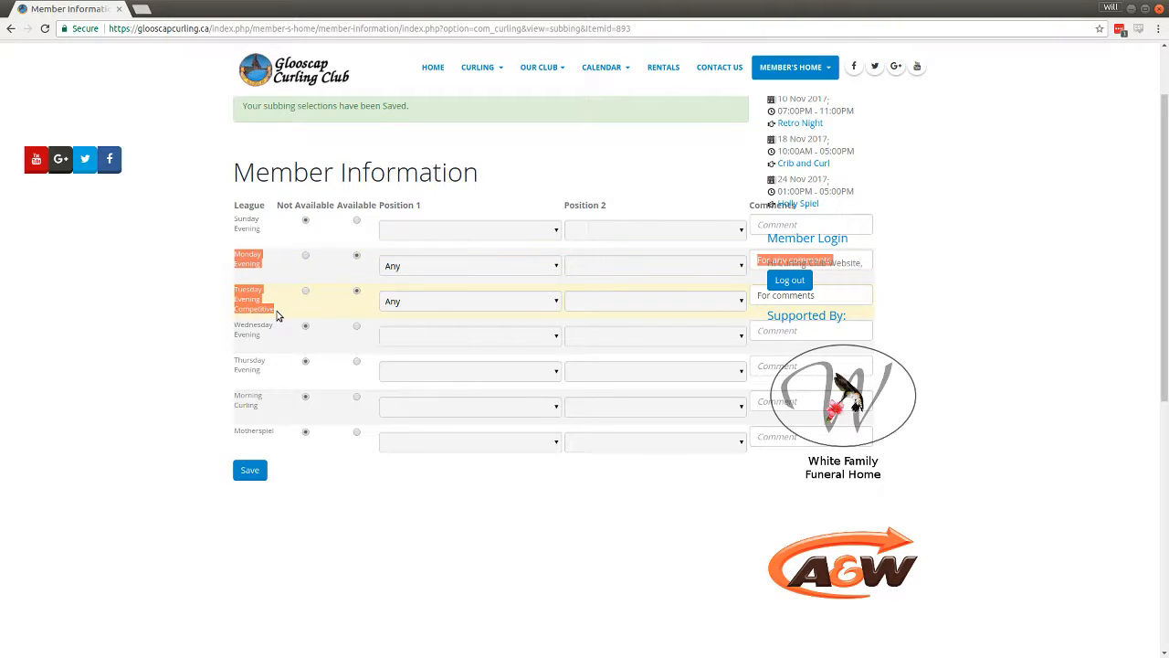
mouse_move(219, 297)
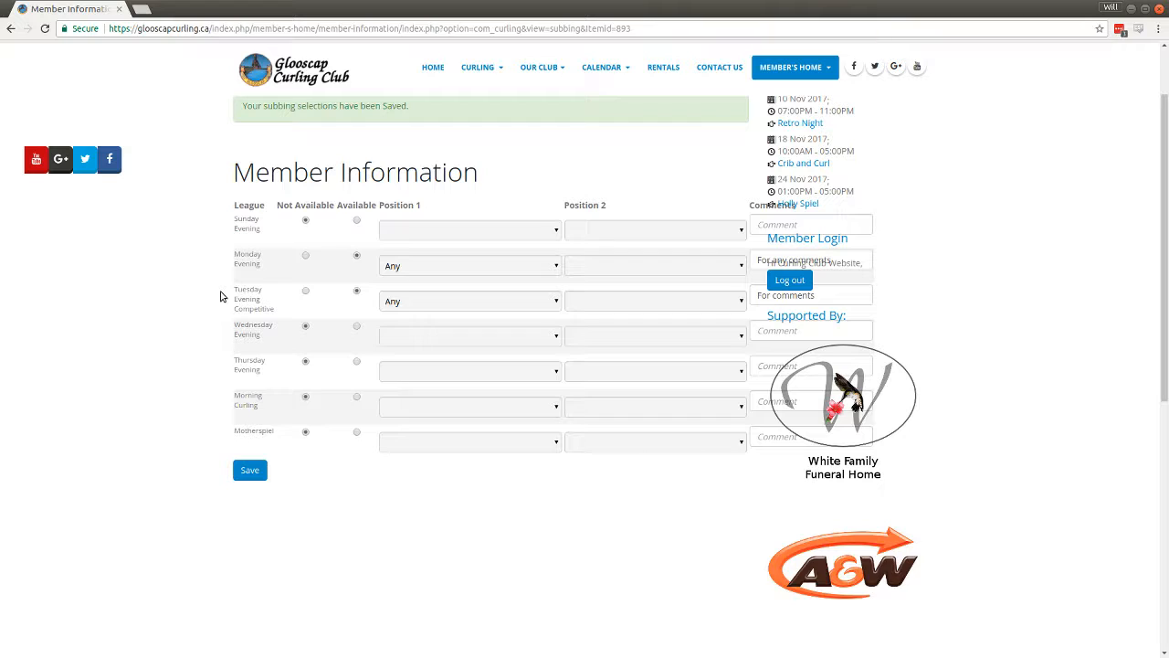
scroll(down, 3)
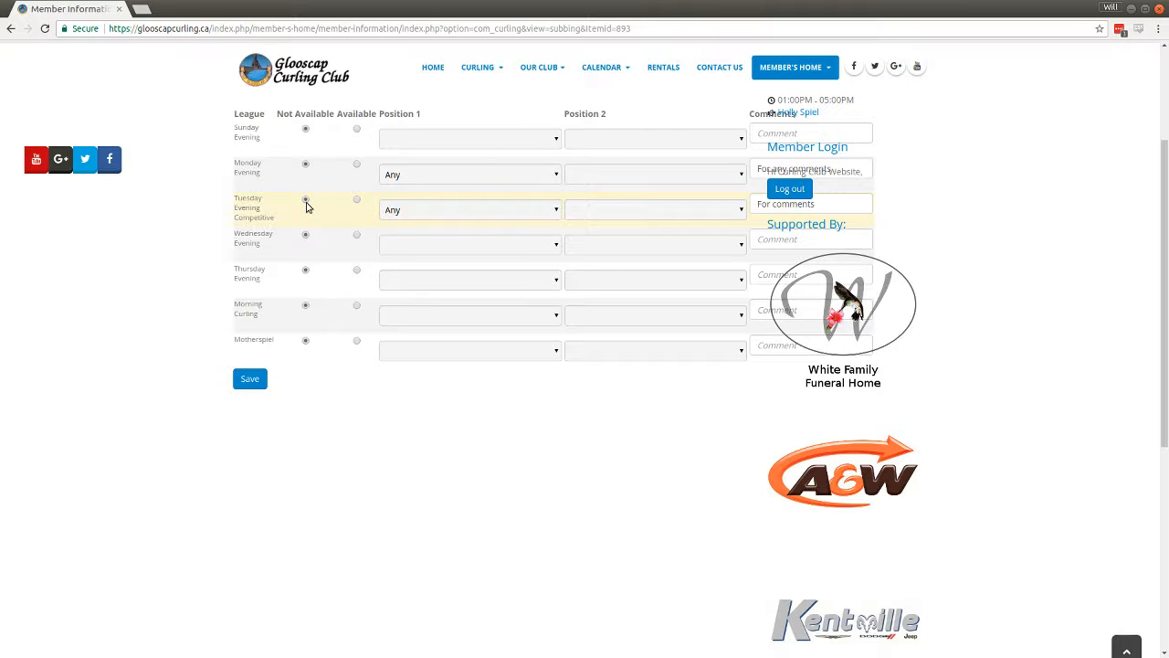
click(248, 378)
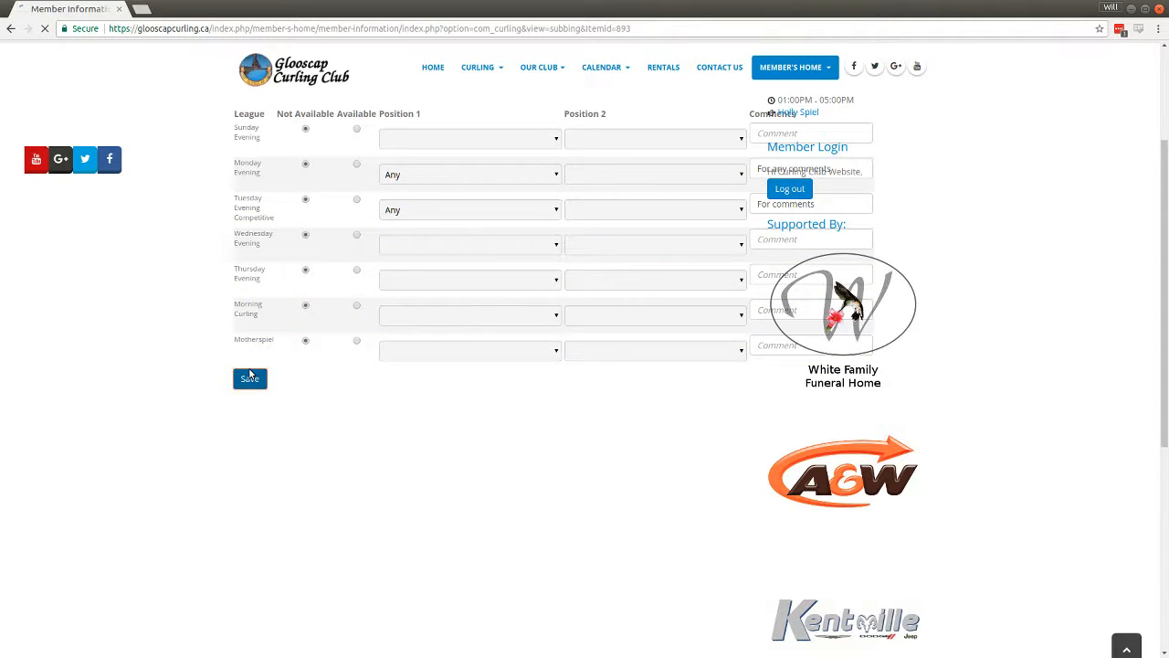
click(248, 378)
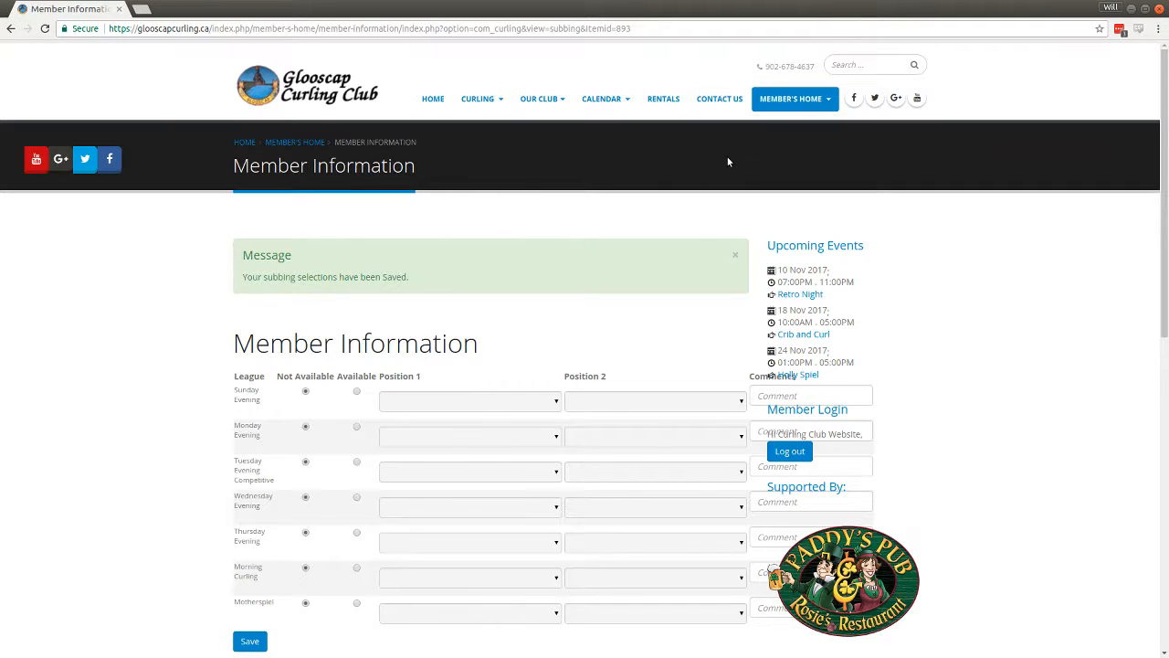
click(790, 99)
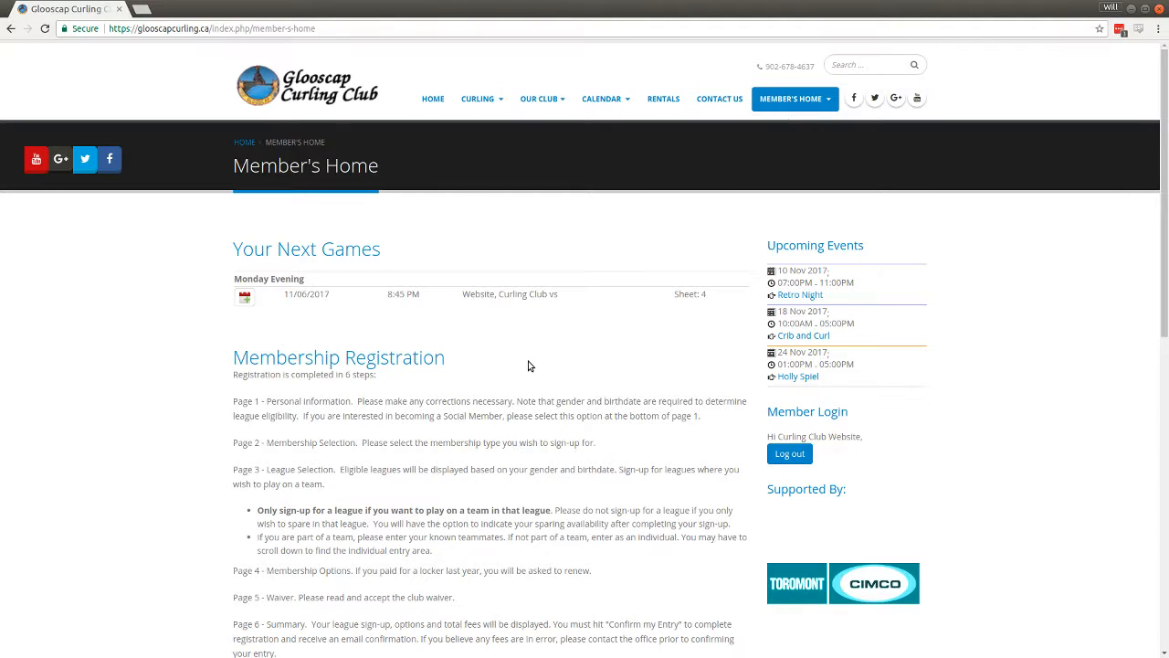
Go to My Volunteer Interests from the Member's Home menu.
click(791, 99)
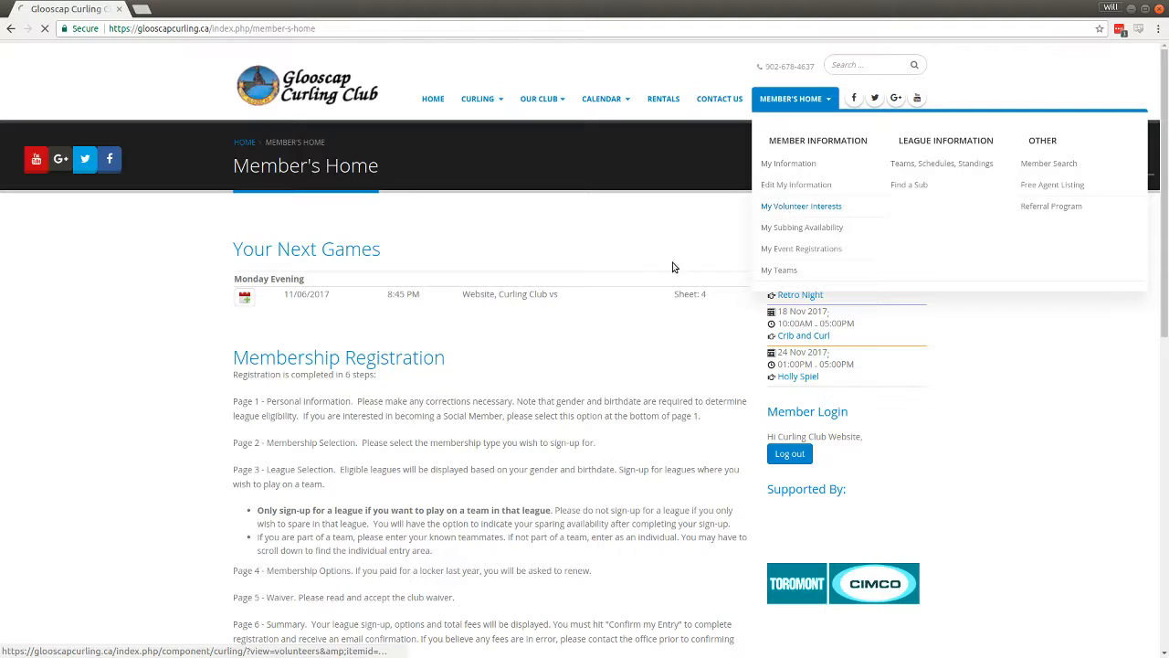
click(801, 204)
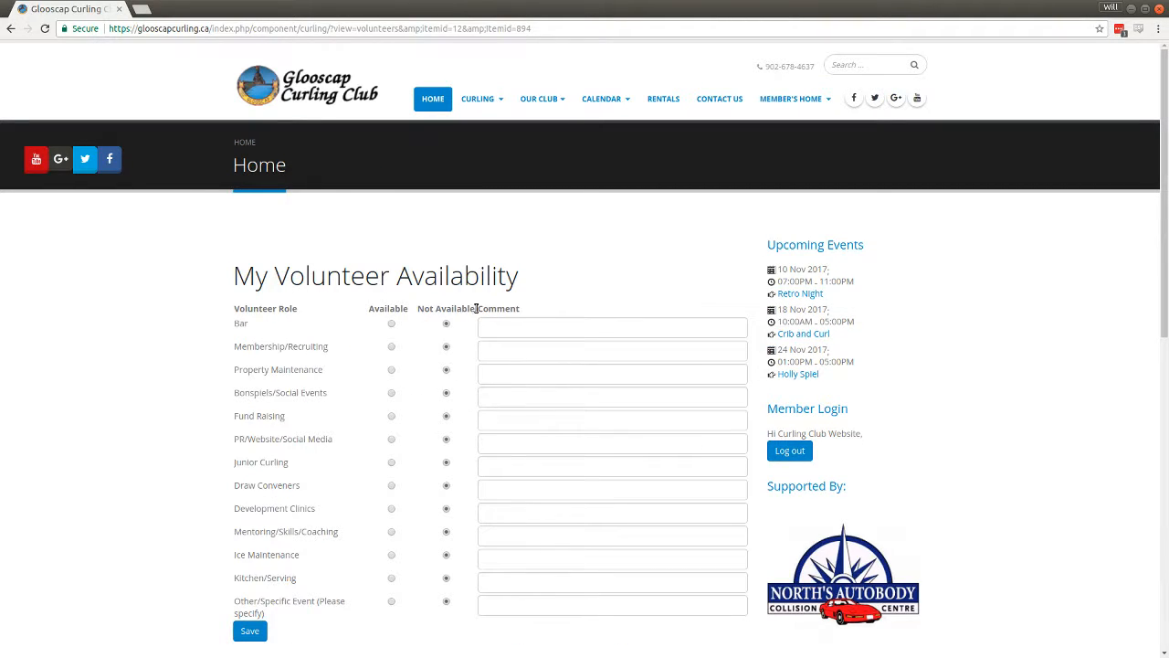
Mark PR/Website/Social Media Available with the comment 'Lea...' and save the volunteer selections.
click(791, 99)
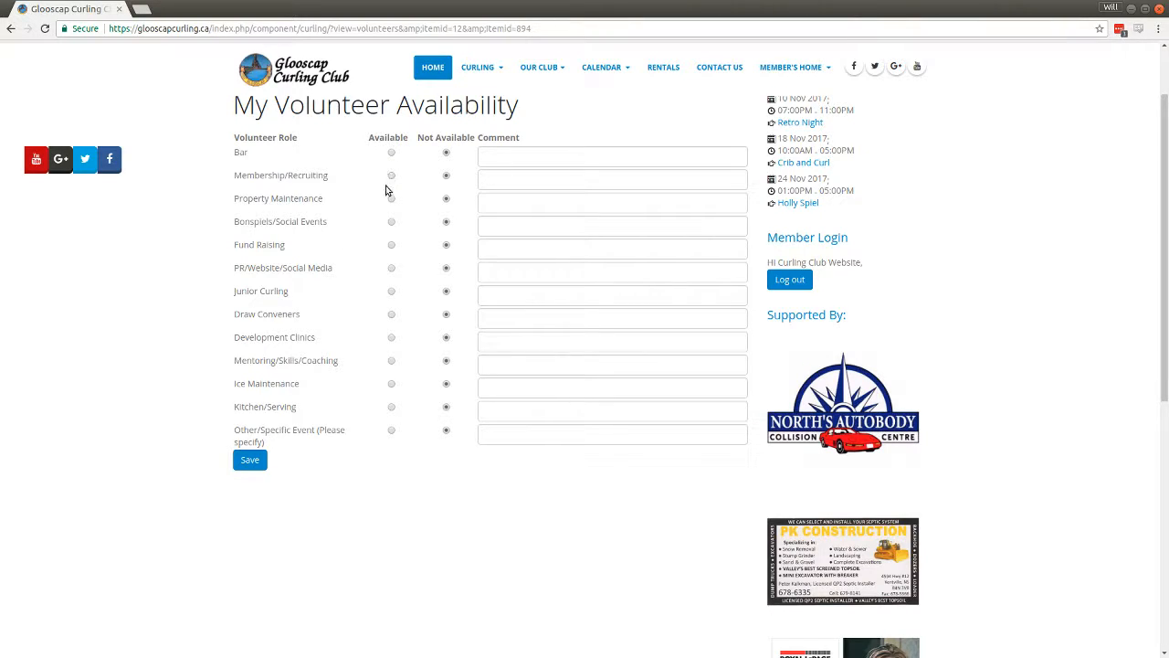
mouse_move(413, 274)
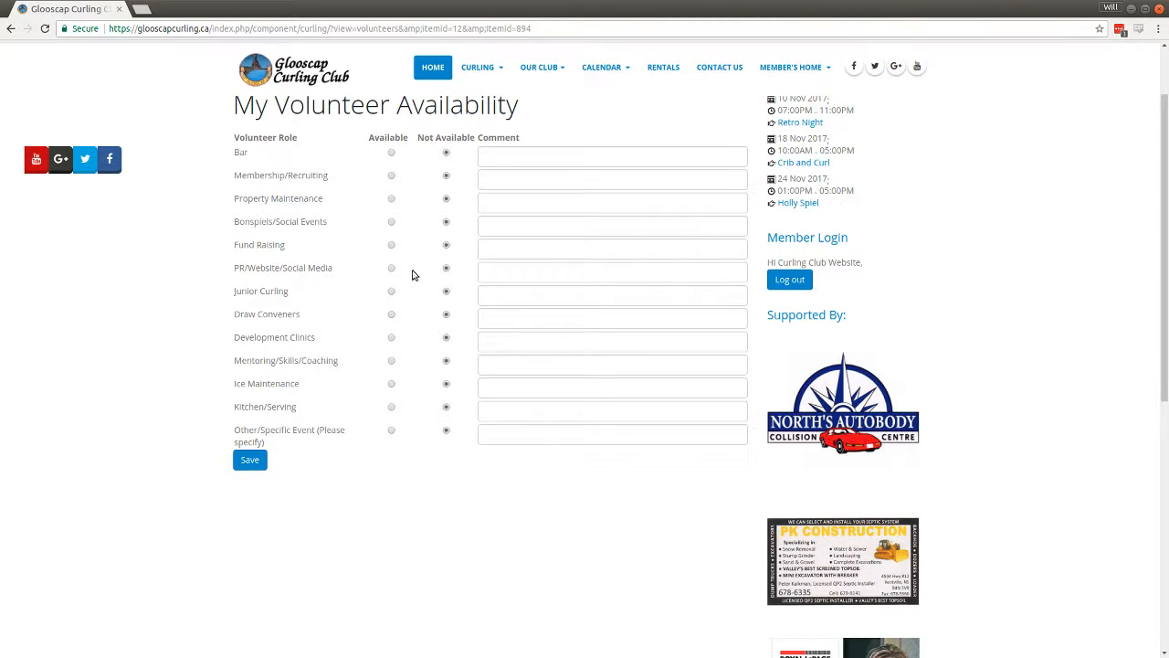
click(391, 266)
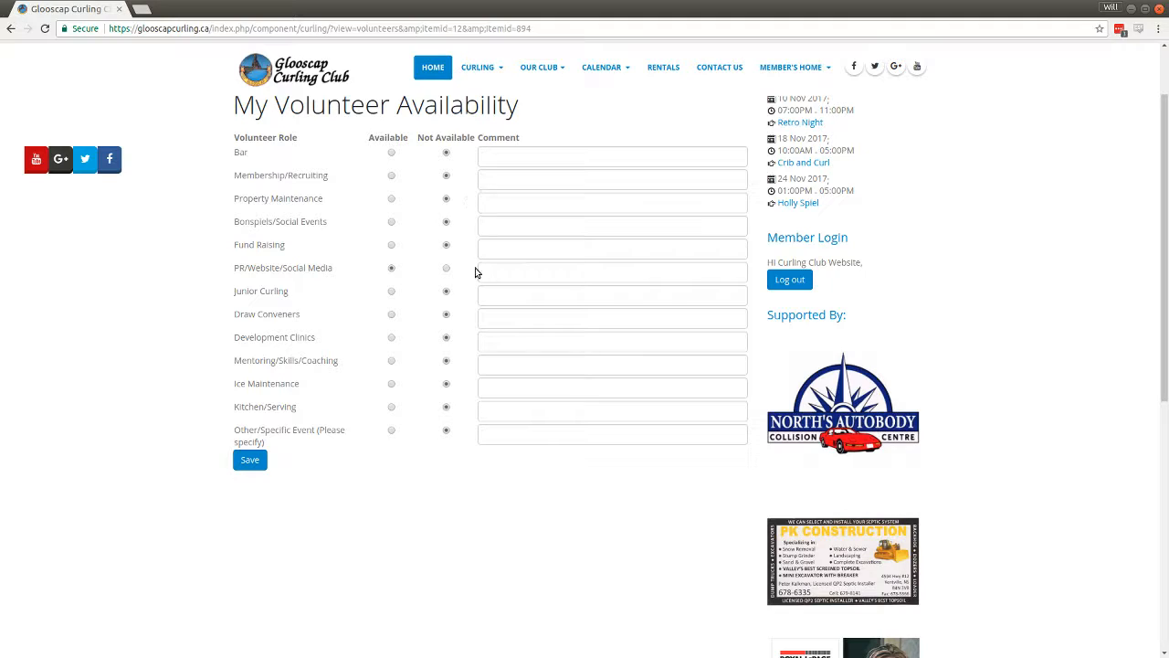
click(612, 270)
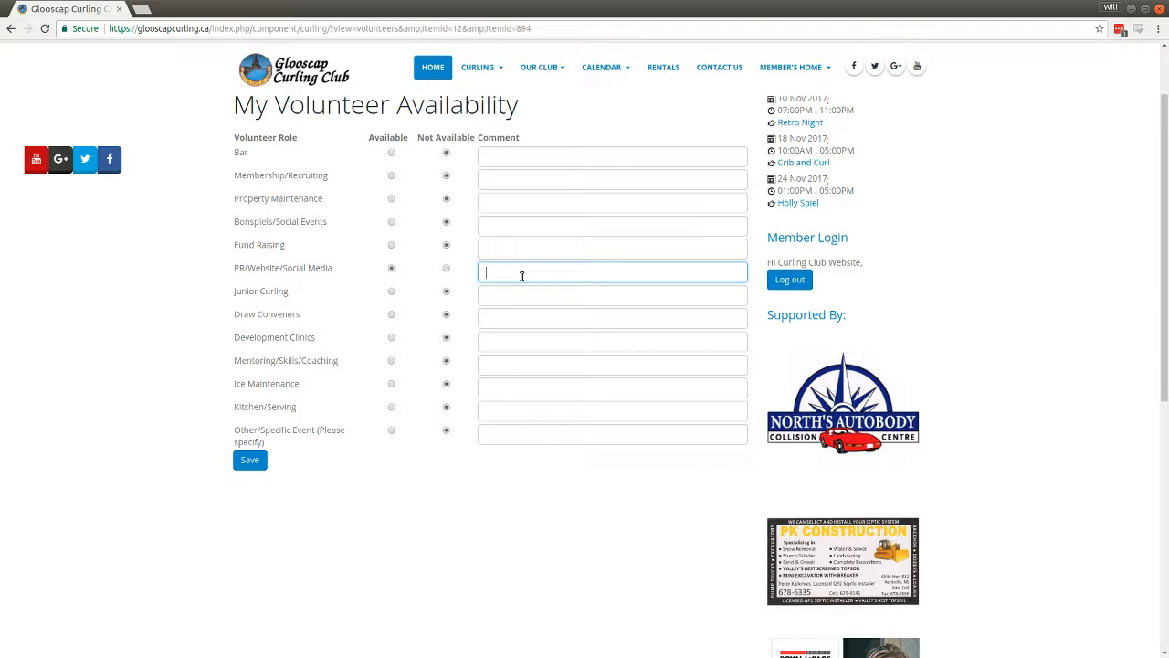
text(Leave a comment)
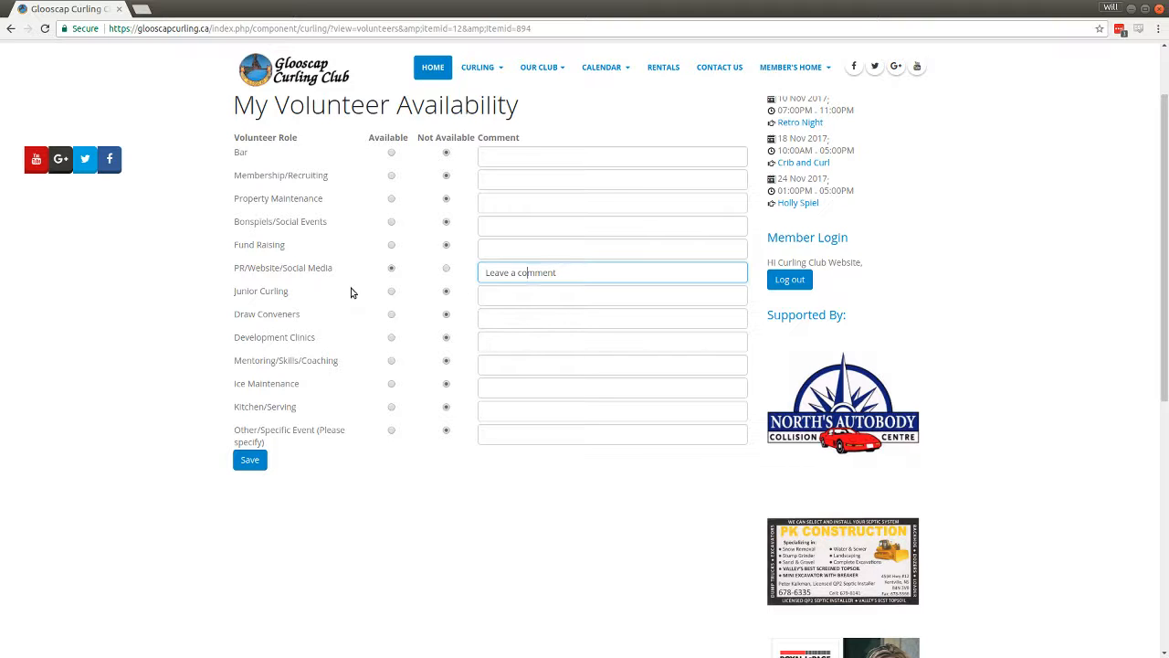
click(249, 460)
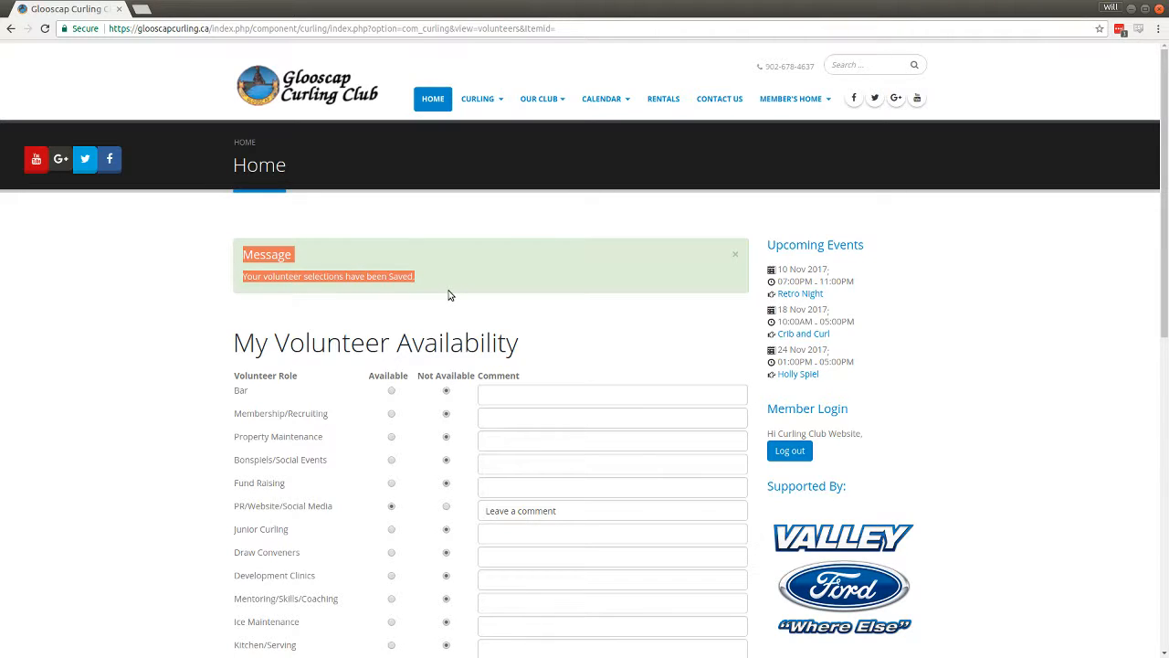
mouse_move(402, 375)
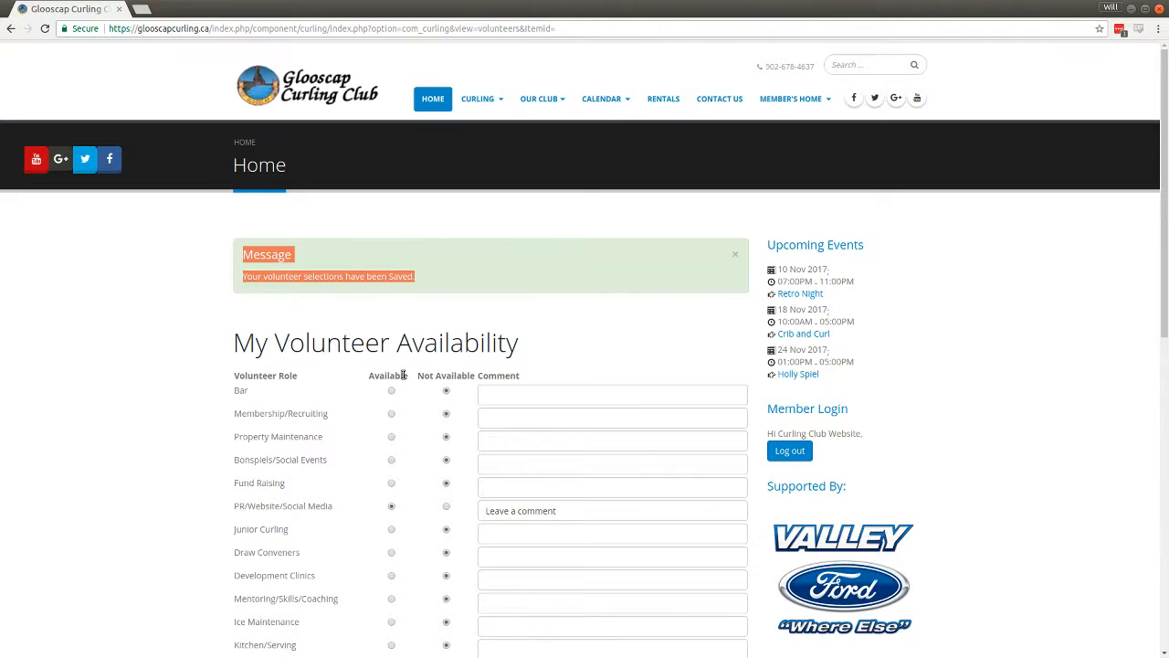
Reopen the Member's Home dropdown above the saved volunteer confirmation.
scroll(down, 3)
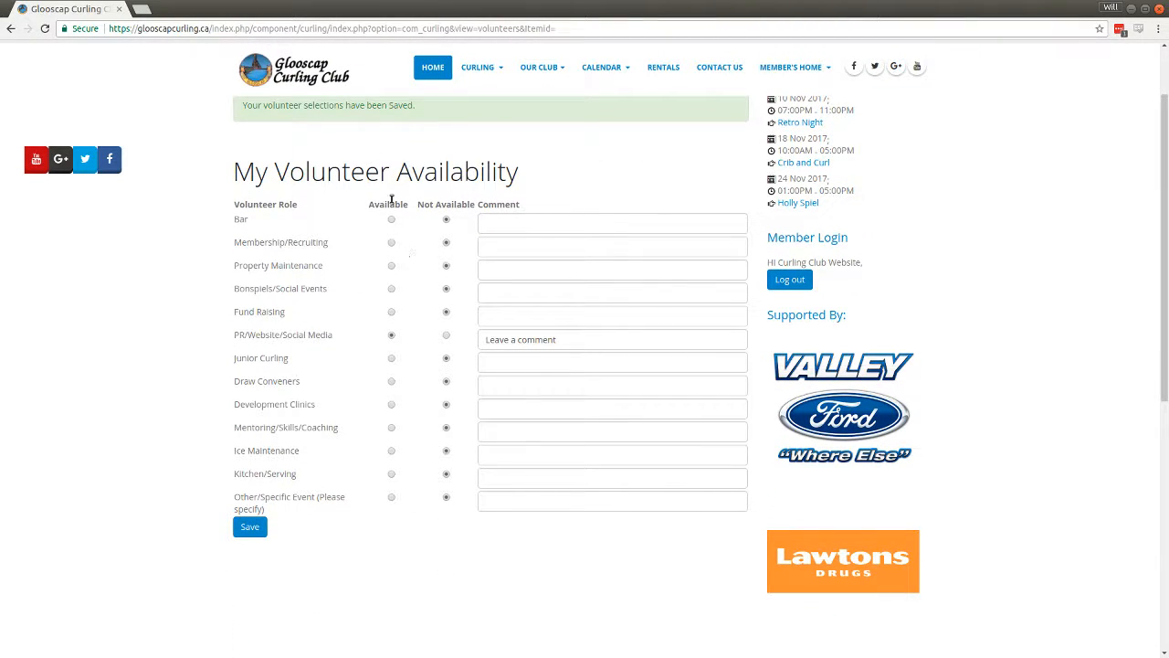
click(792, 65)
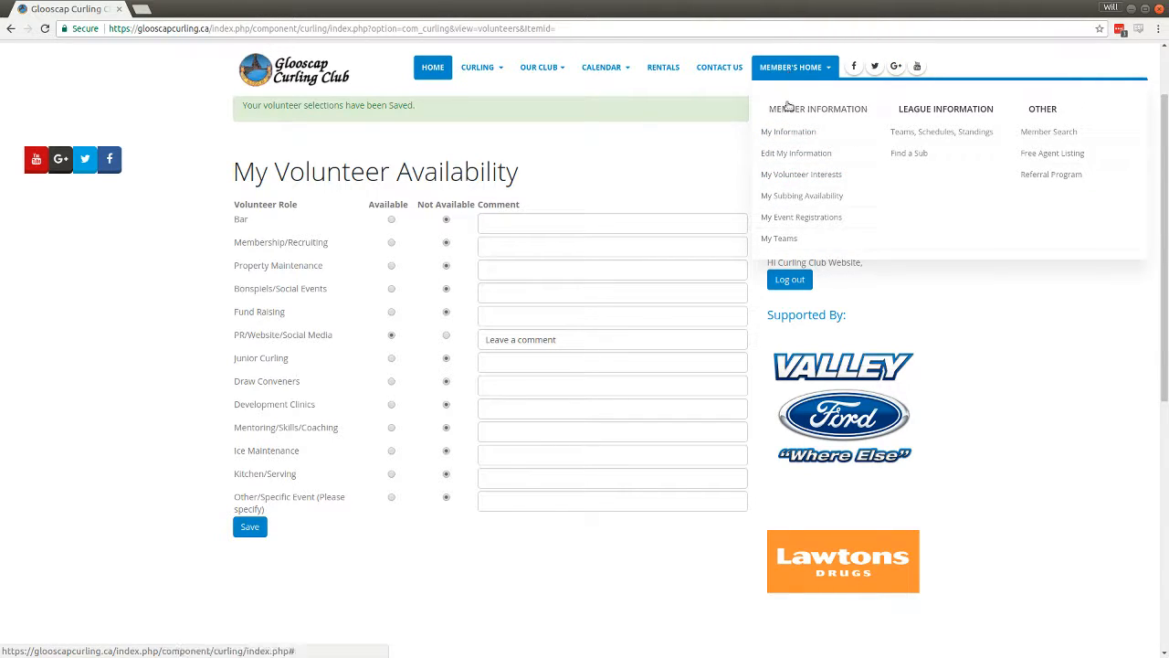
mouse_move(801, 174)
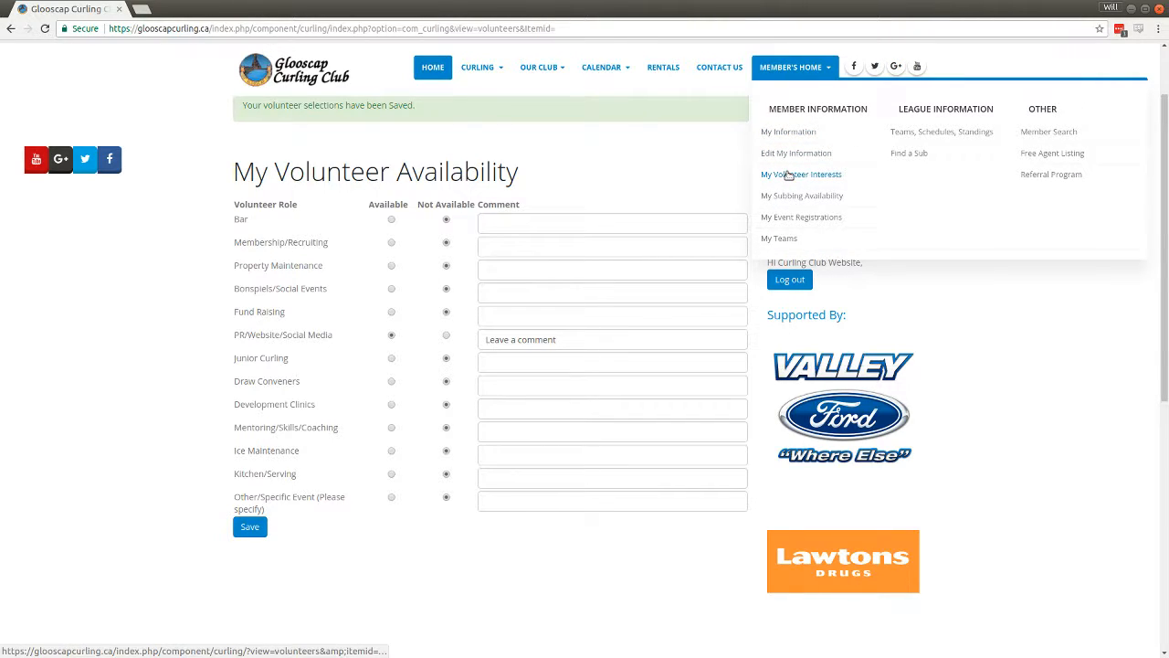